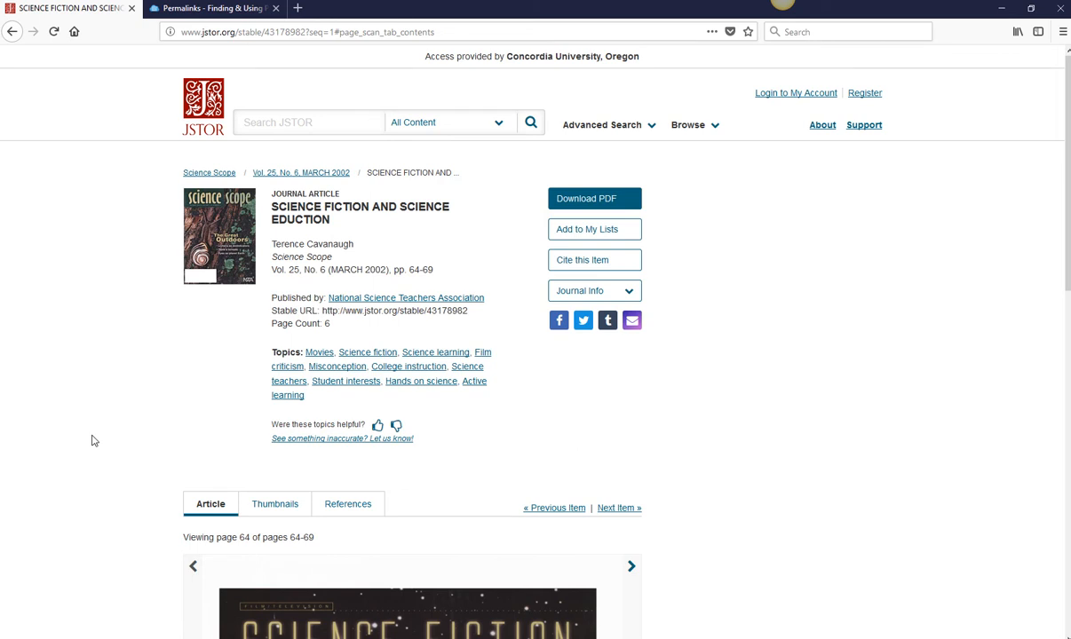
mouse_move(228, 343)
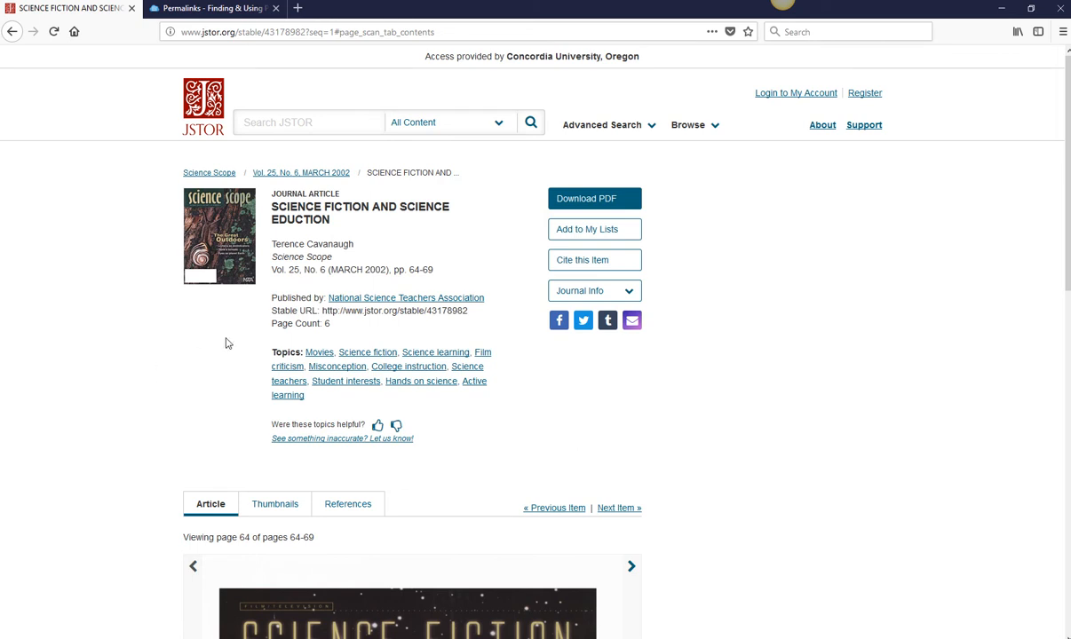
mouse_move(254, 344)
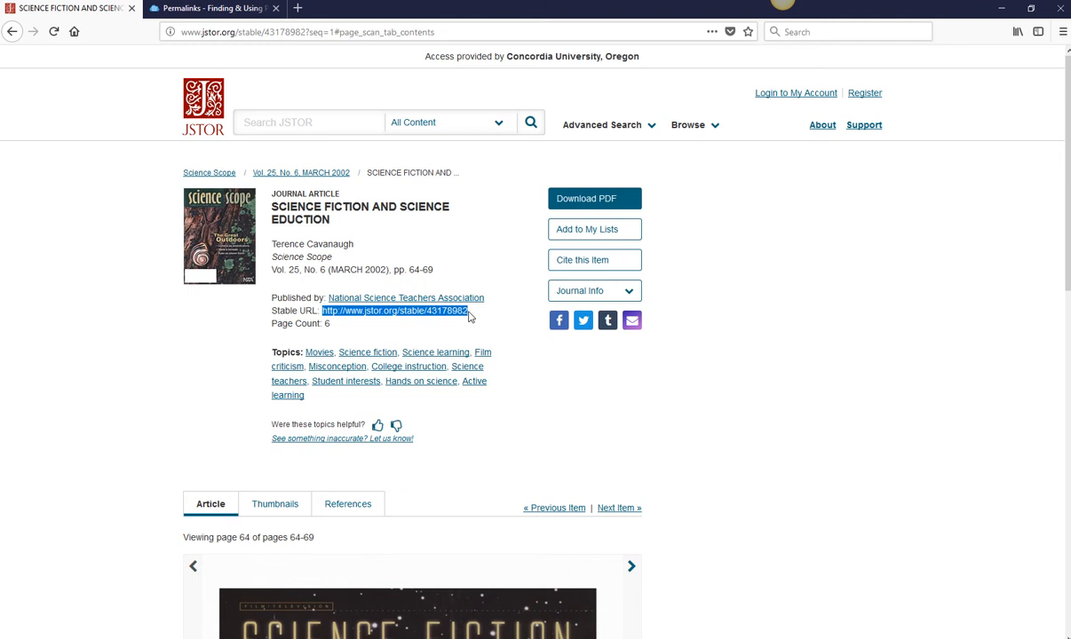
mouse_move(524, 338)
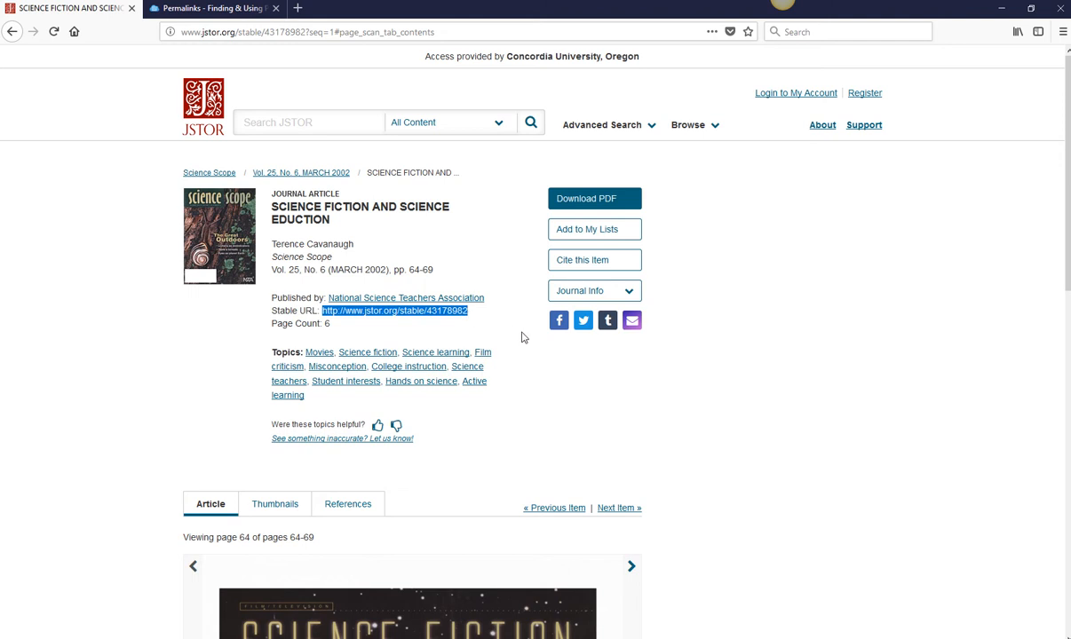
mouse_move(489, 351)
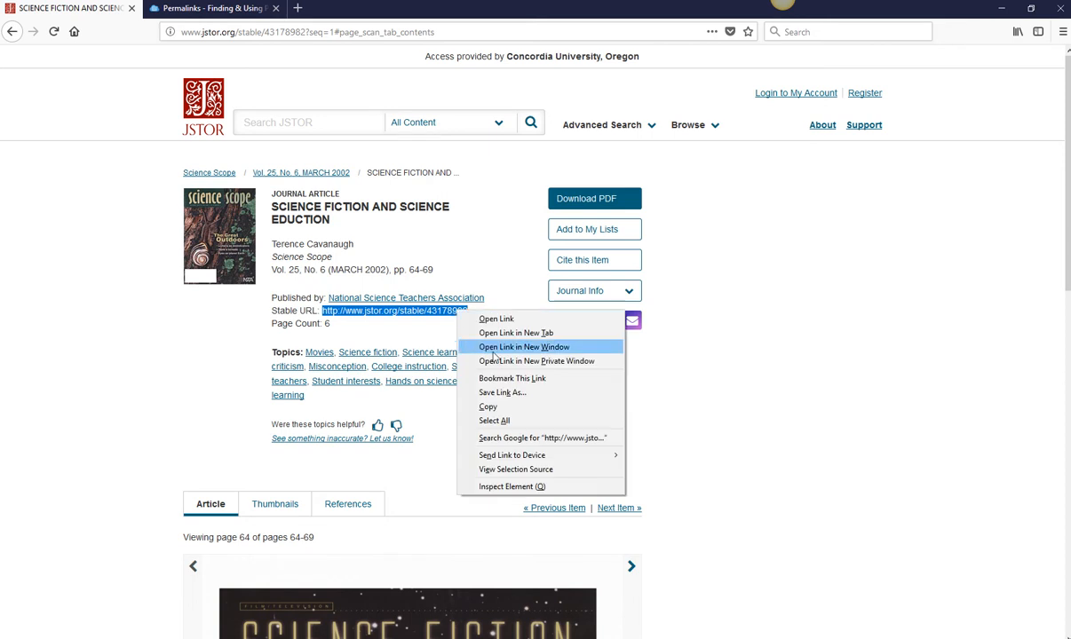
- Copy the JSTOR article's stable URL from its record page
click(545, 426)
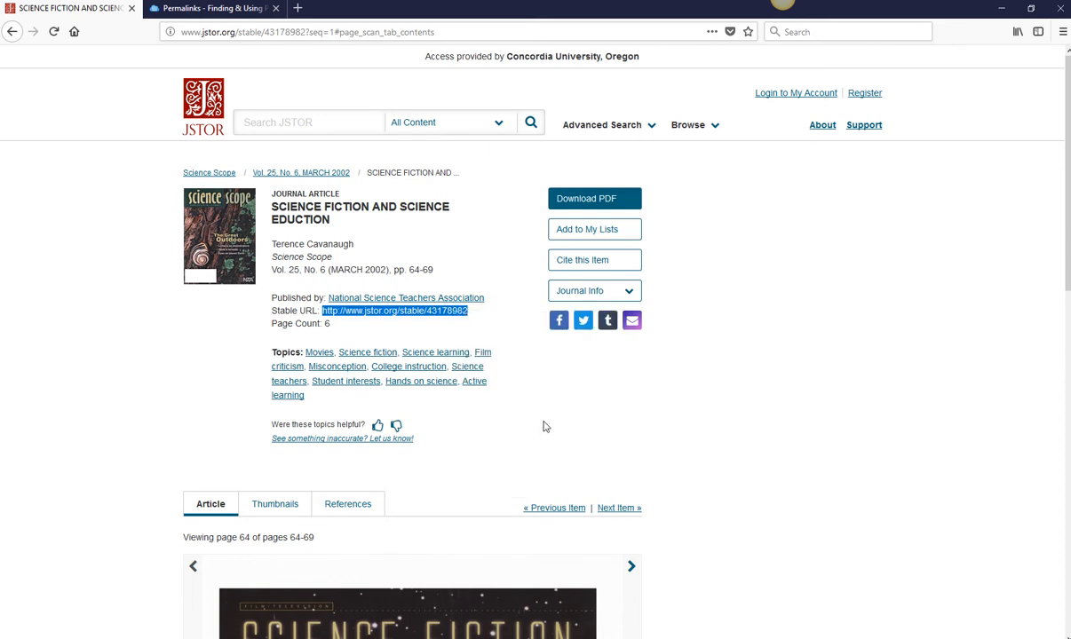
mouse_move(533, 433)
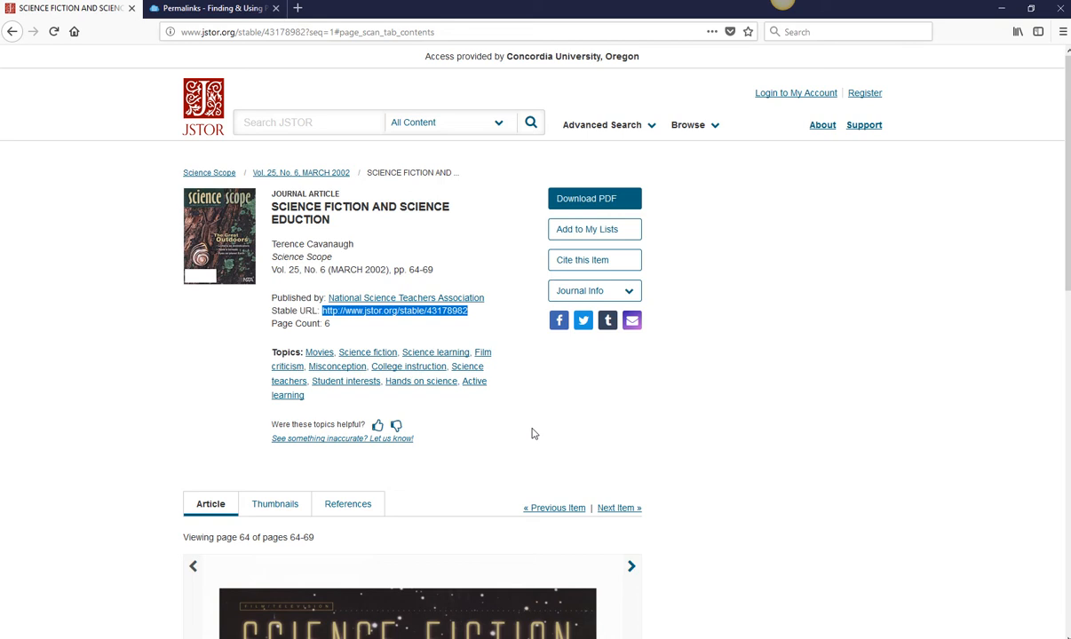
mouse_move(574, 456)
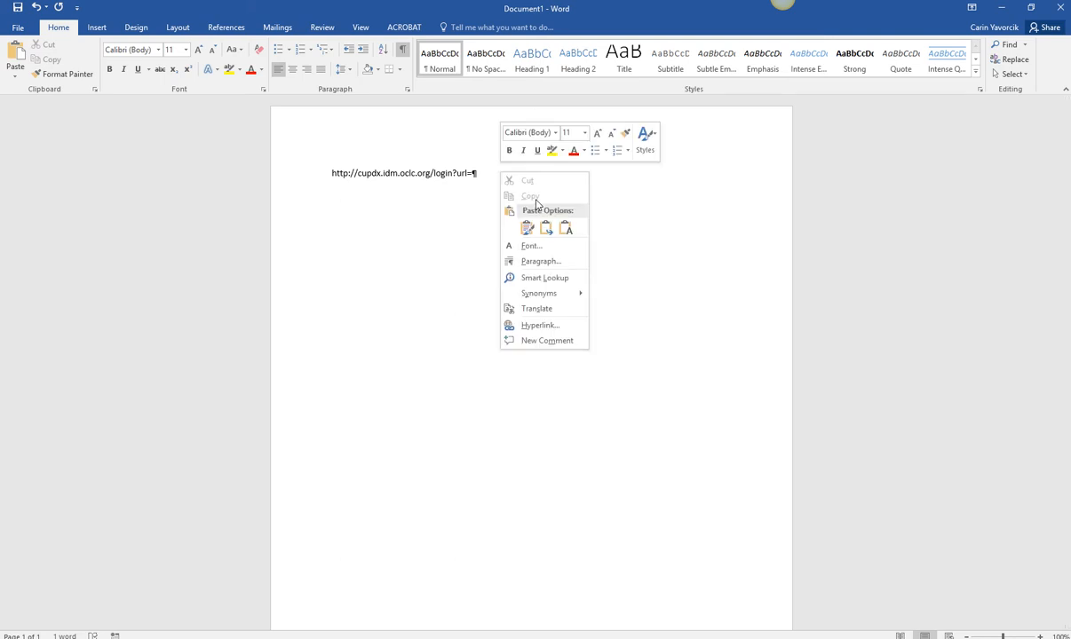
- Paste the JSTOR stable URL right after the Concordia proxy prefix in Word
click(526, 229)
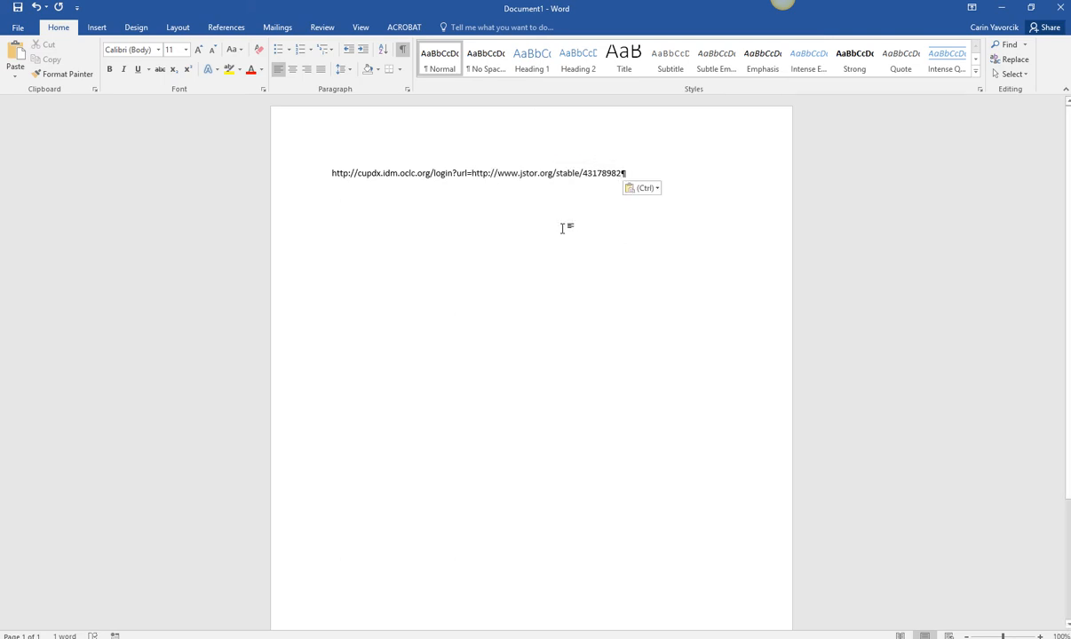
mouse_move(538, 251)
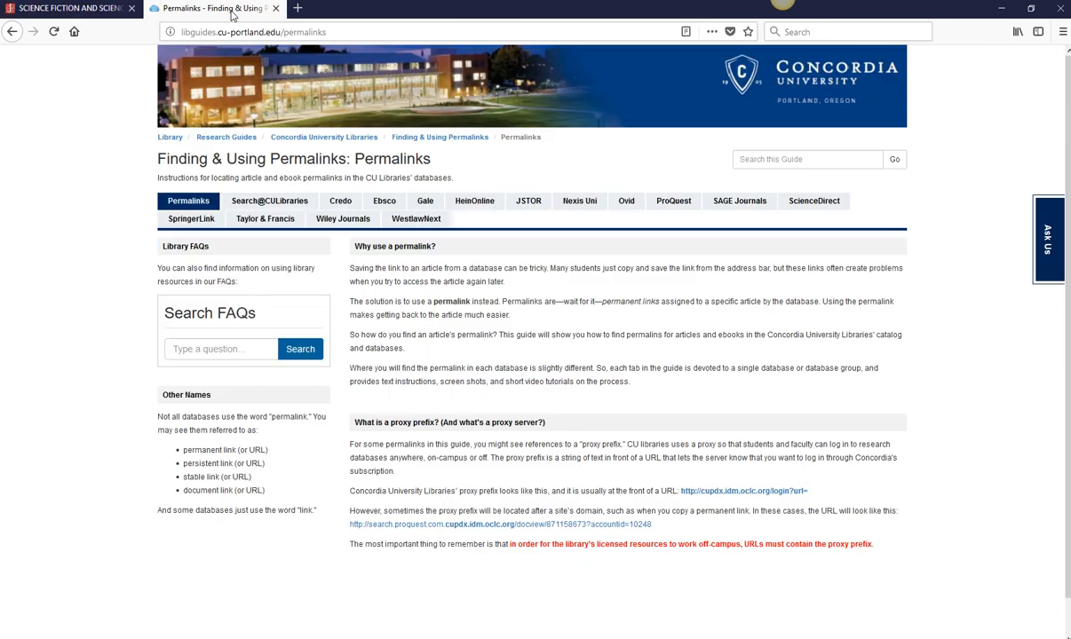
mouse_move(72, 222)
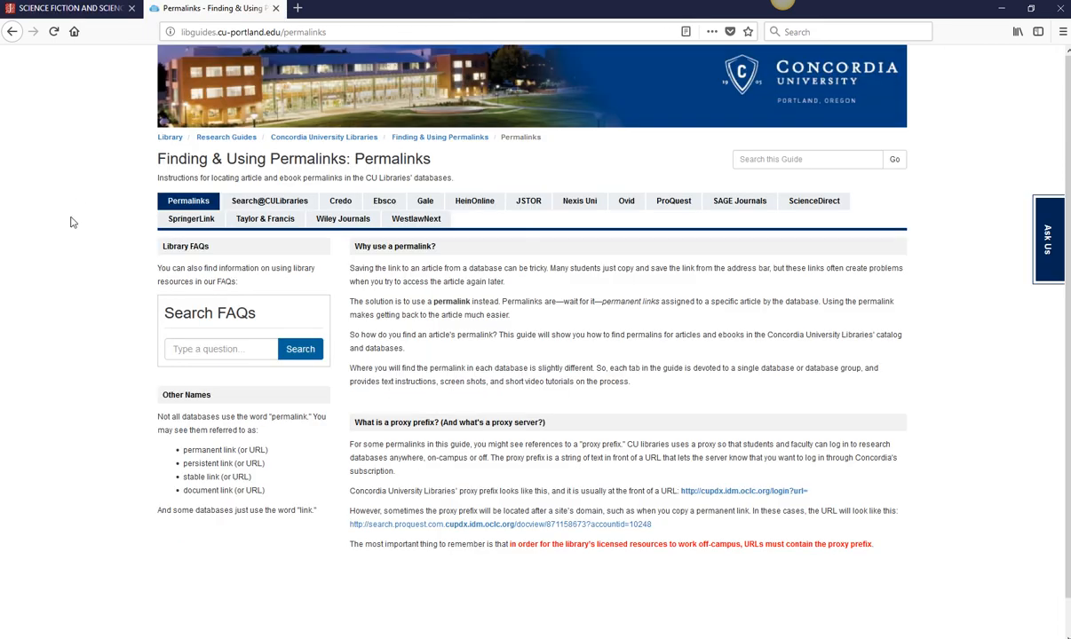
mouse_move(106, 188)
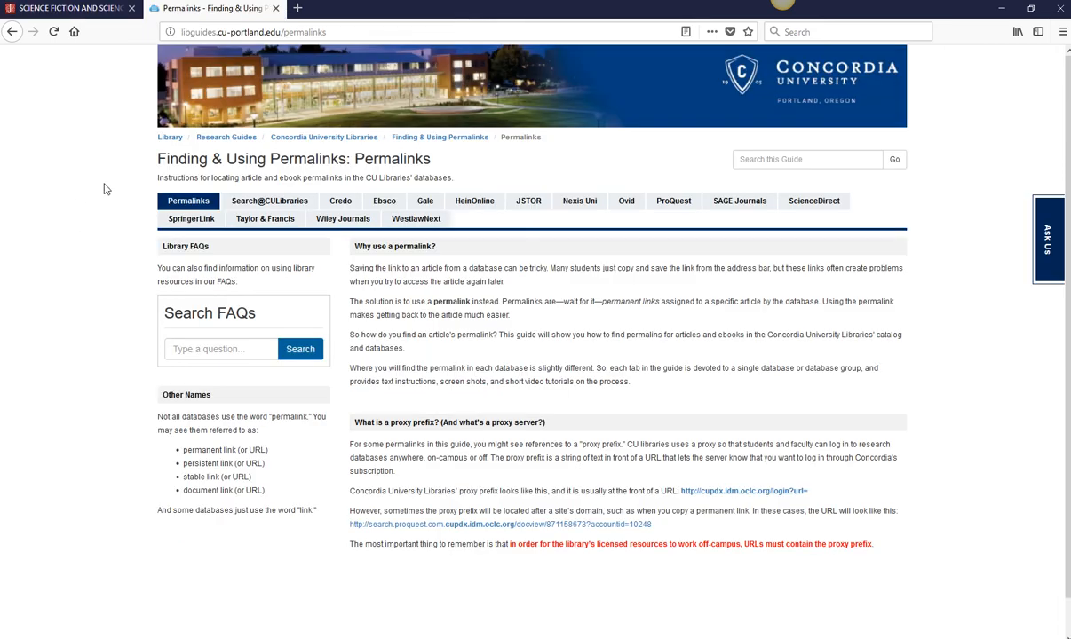